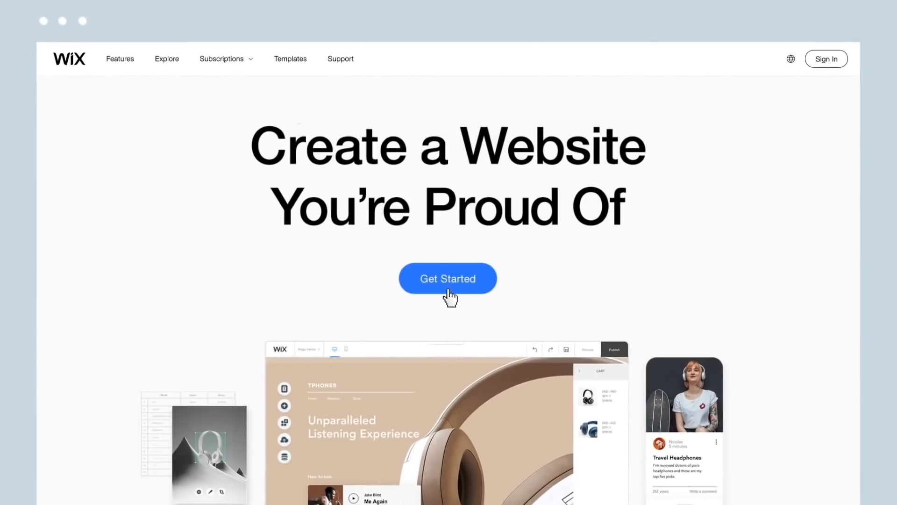
# Step: Start creating a new website and sign in to Wix with a Google account
pyautogui.click(447, 278)
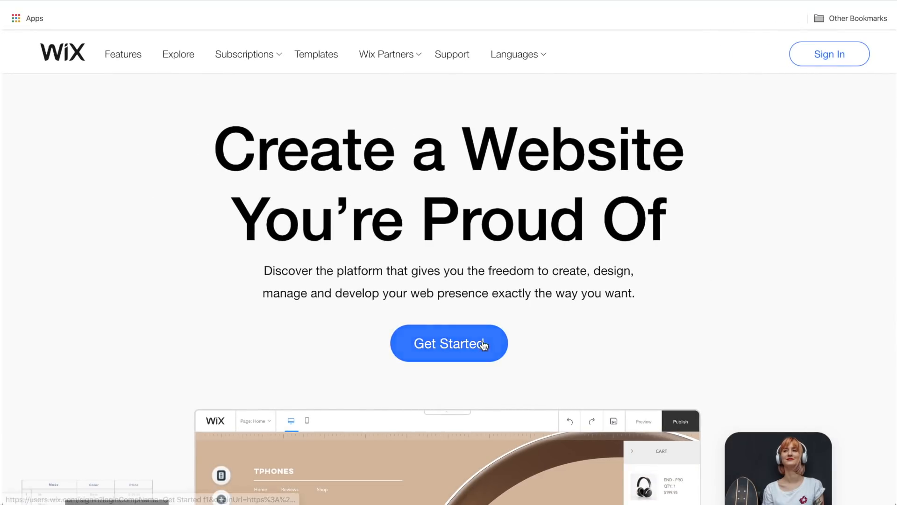
pyautogui.click(449, 343)
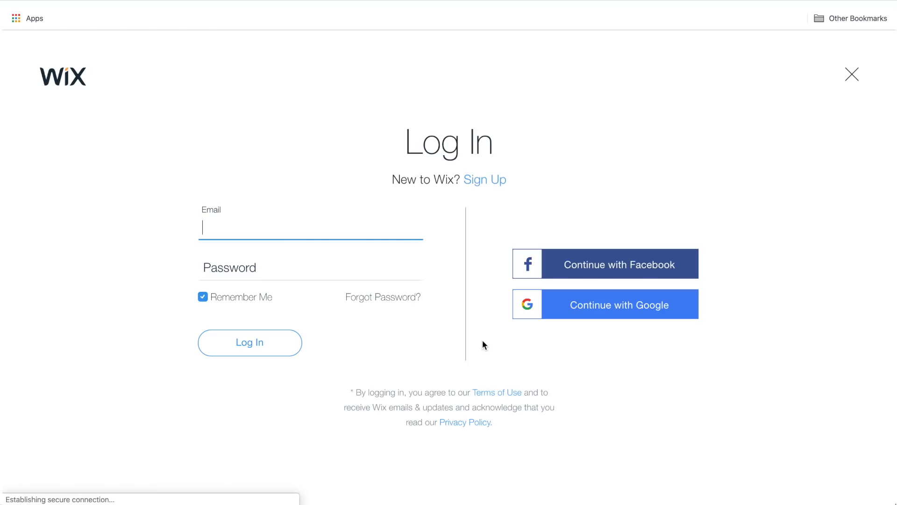
pyautogui.click(604, 303)
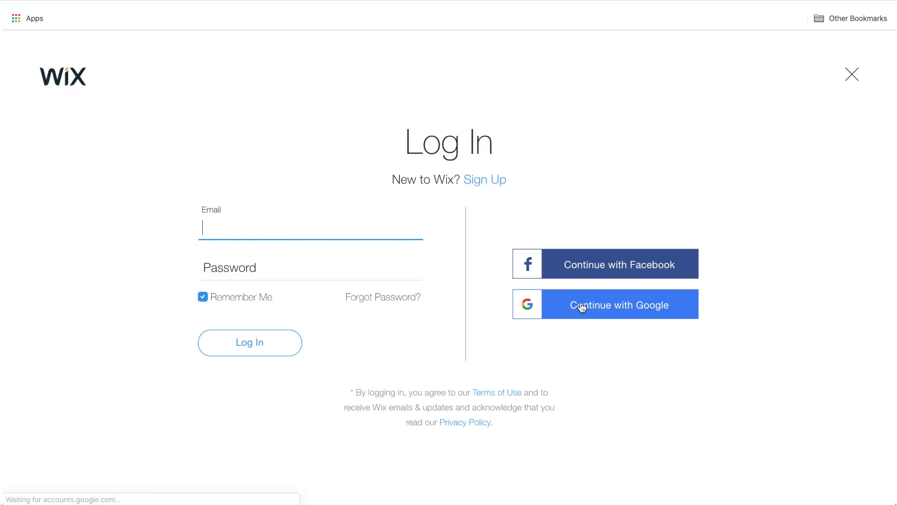
pyautogui.click(604, 303)
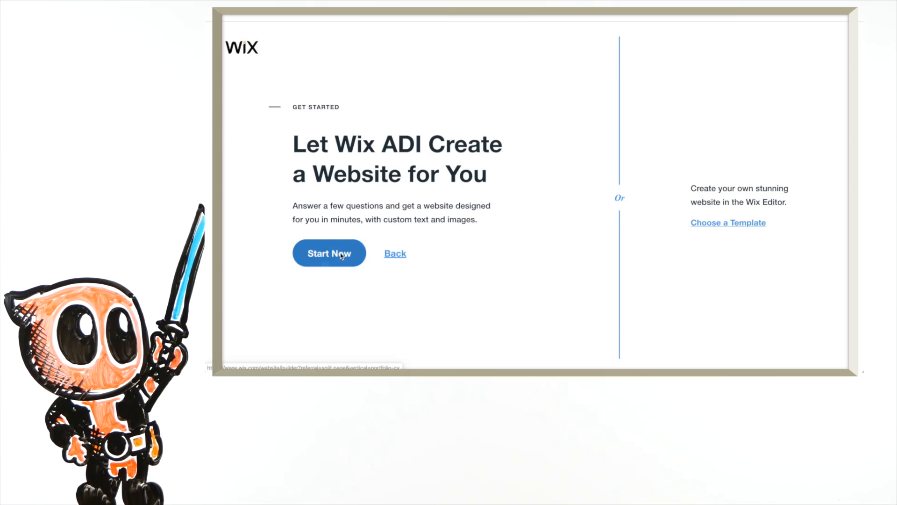
# Step: Back out of the ADI guided questions and choose the template gallery instead
pyautogui.click(328, 253)
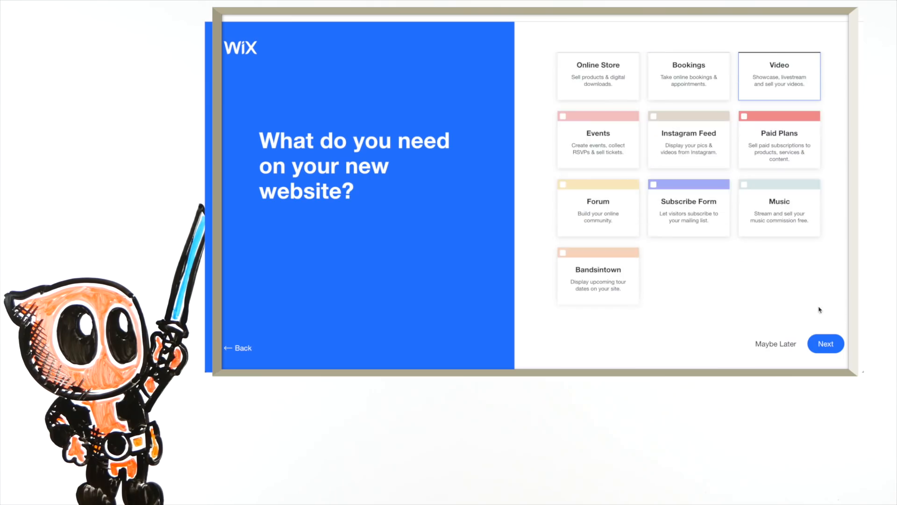
pyautogui.click(825, 344)
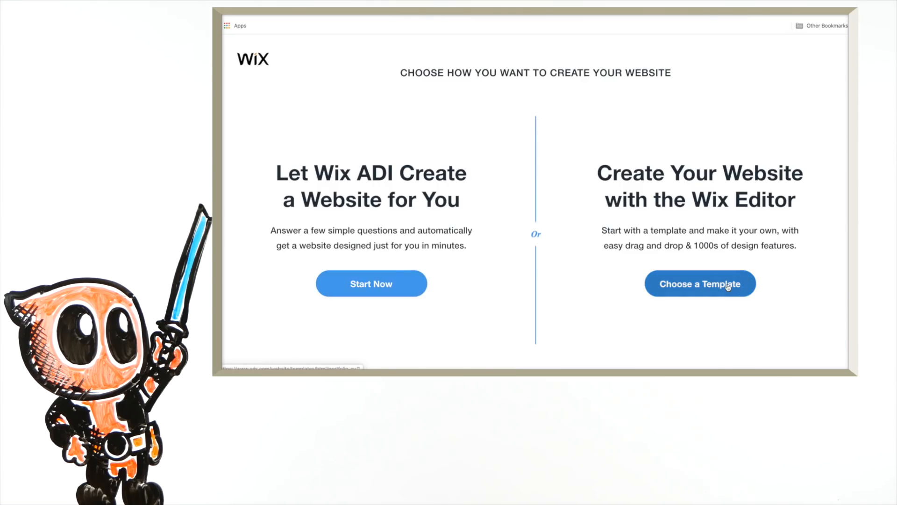
pyautogui.click(700, 284)
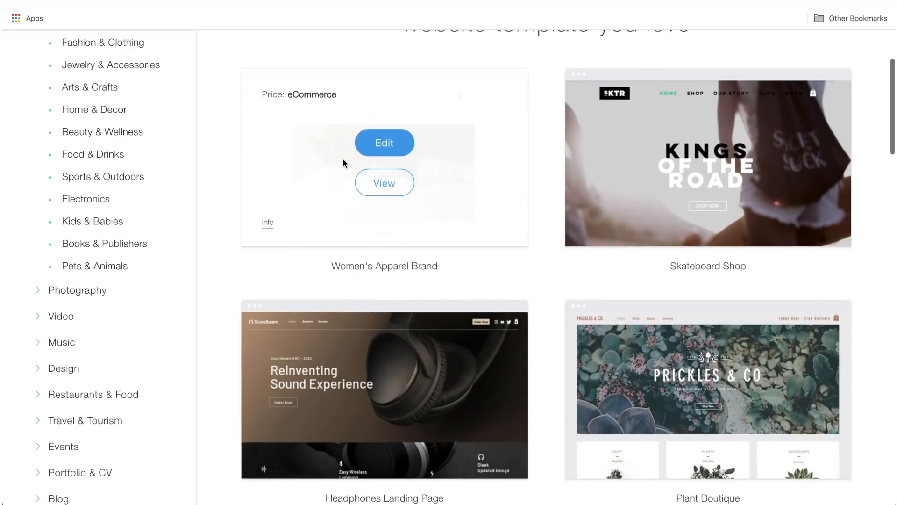
# Step: Browse down to Portfolio & CV templates and preview Illustrator Portfolio
pyautogui.scroll(-3)
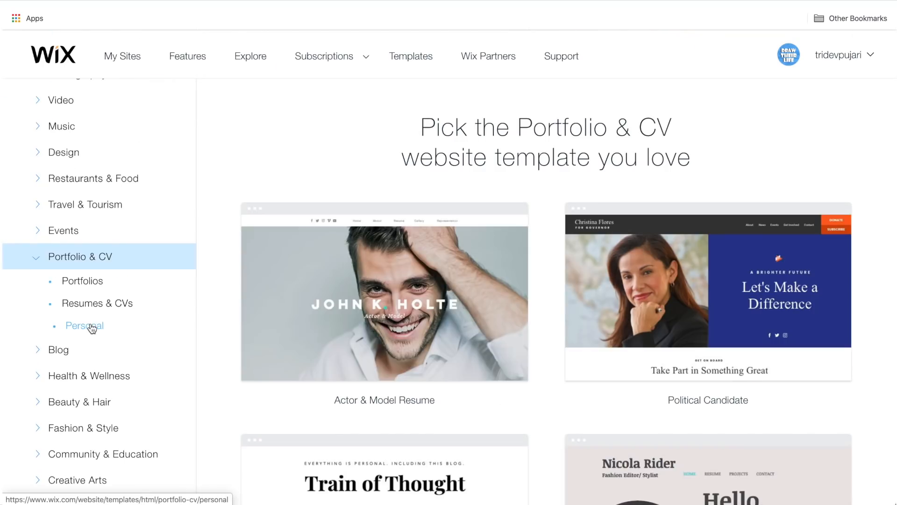
pyautogui.scroll(-3)
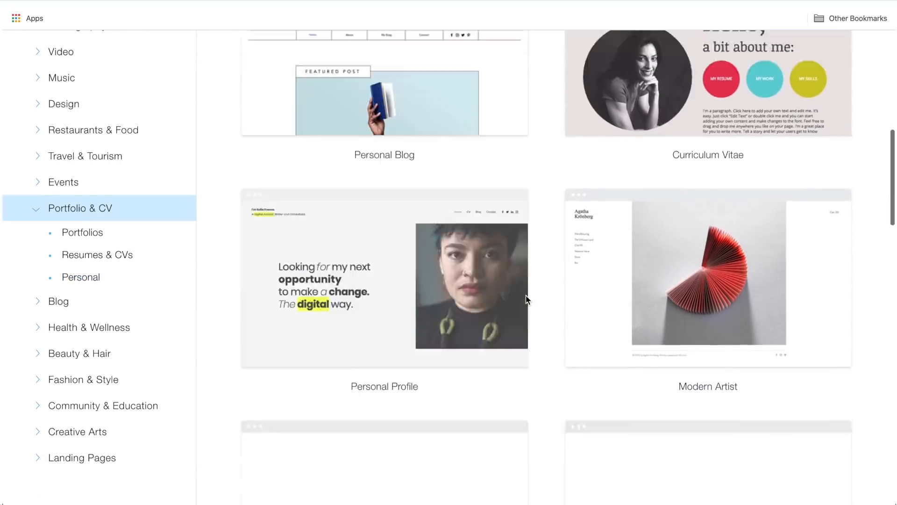
pyautogui.scroll(-3)
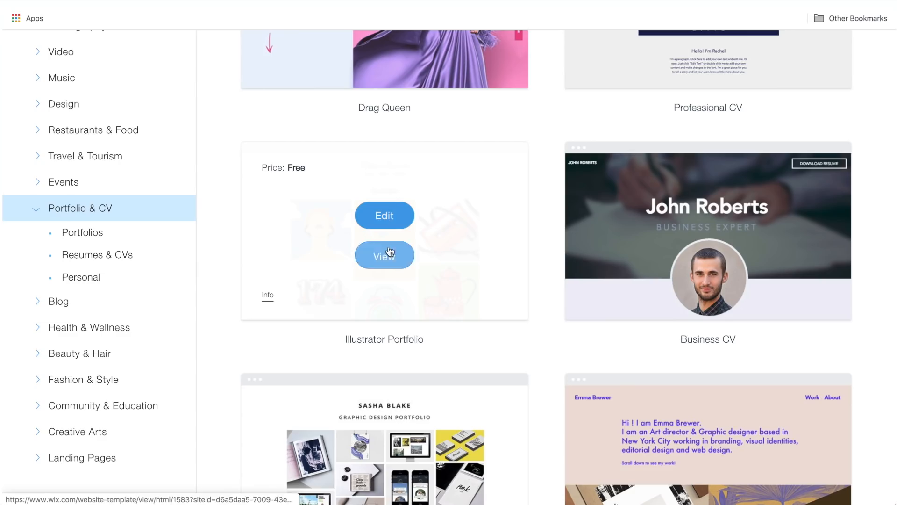
pyautogui.click(384, 255)
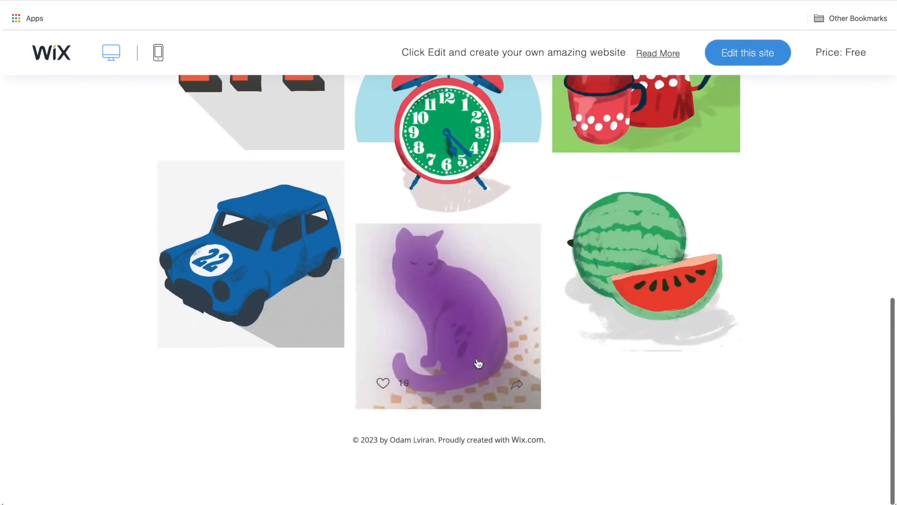
# Step: Edit the Illustrator Portfolio template and show its Home, About and Contact pages list
pyautogui.click(747, 52)
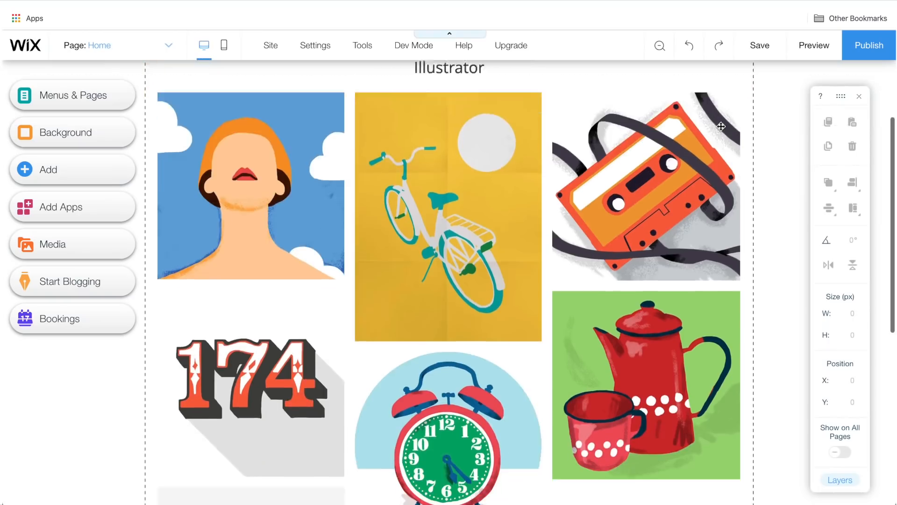
pyautogui.scroll(-3)
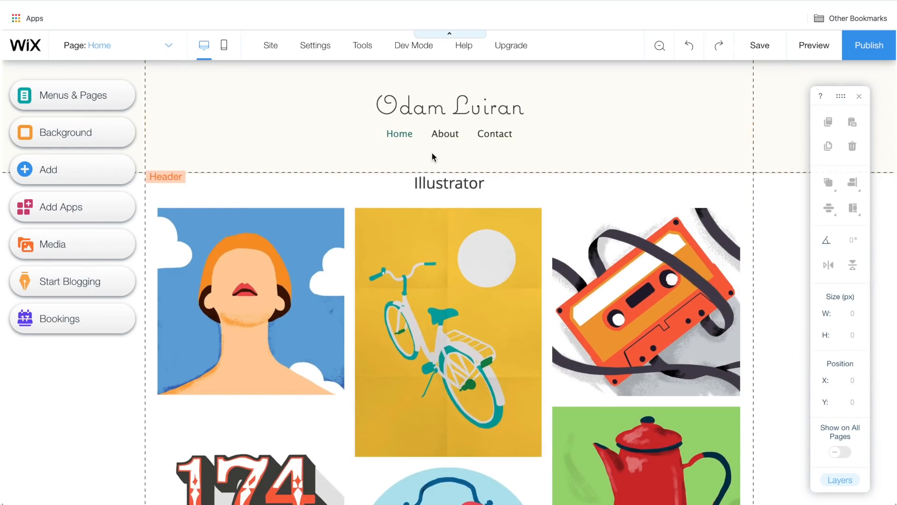
pyautogui.click(449, 106)
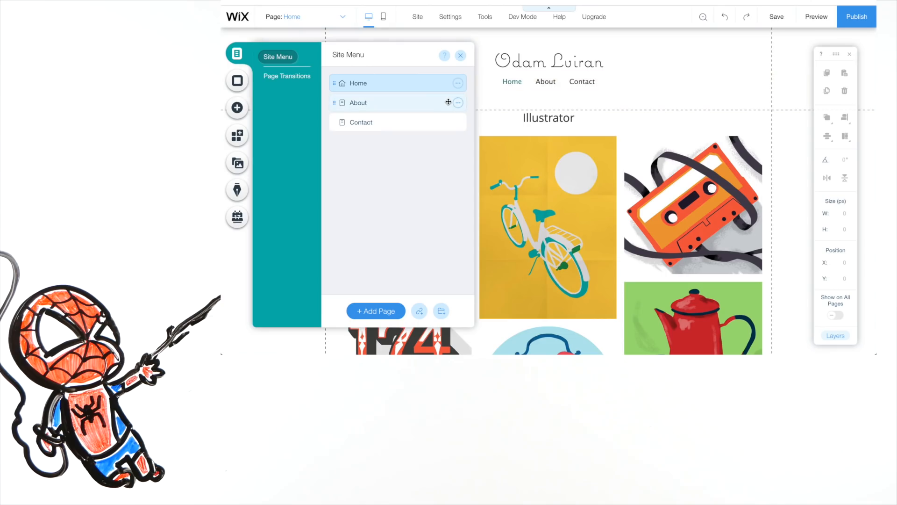
# Step: View the About and Contact pages, return to Home, and close the Site Menu
pyautogui.click(357, 103)
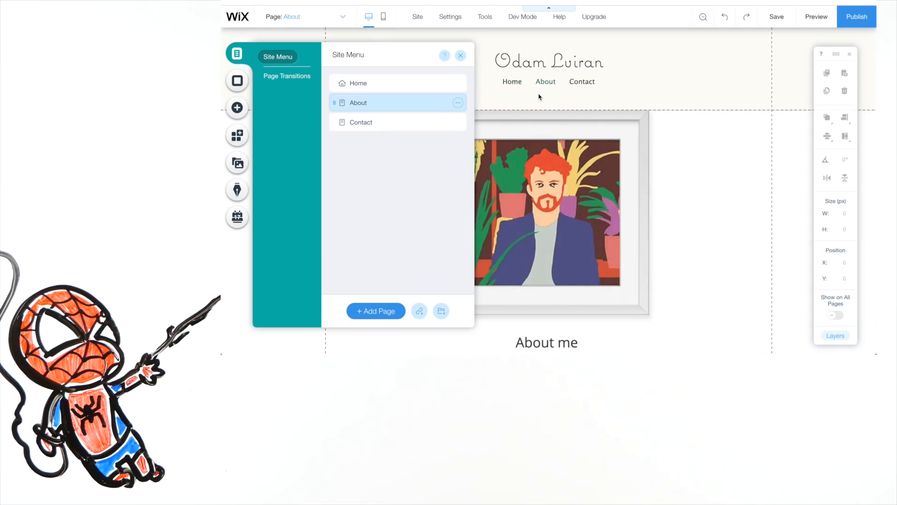
pyautogui.click(361, 122)
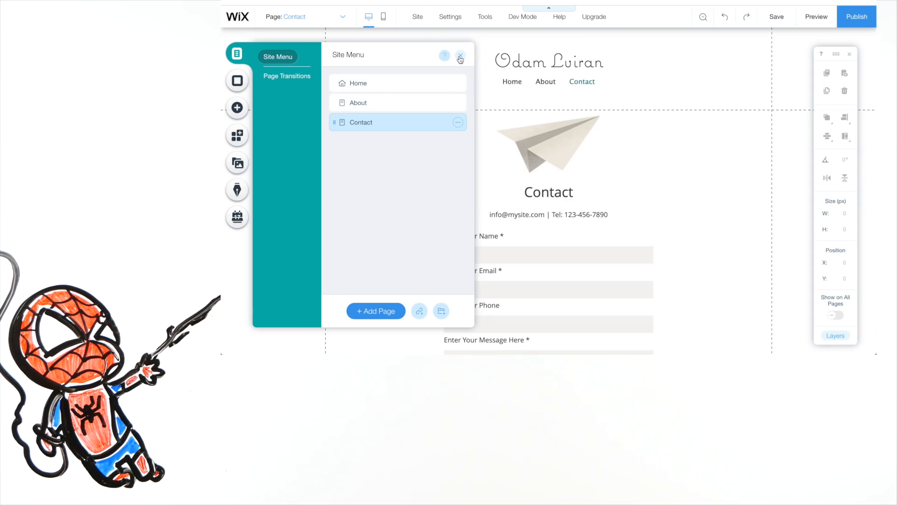
pyautogui.click(358, 82)
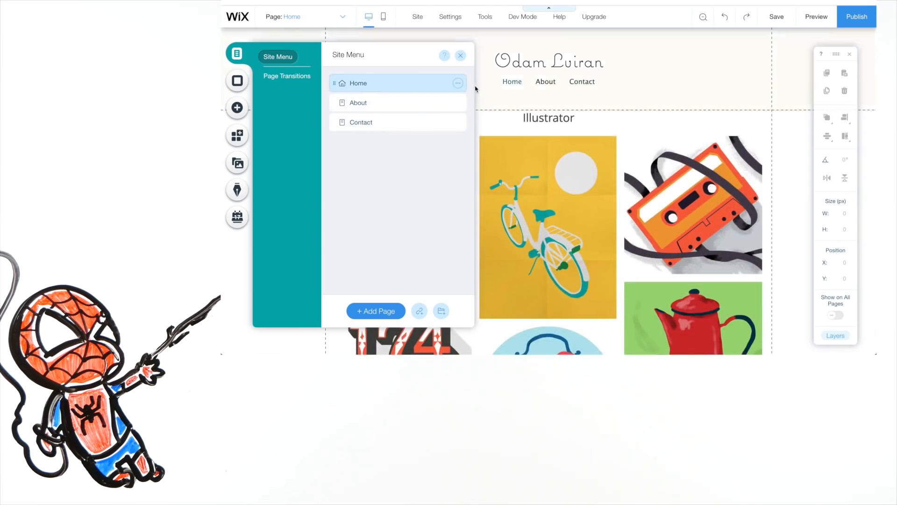
pyautogui.click(237, 80)
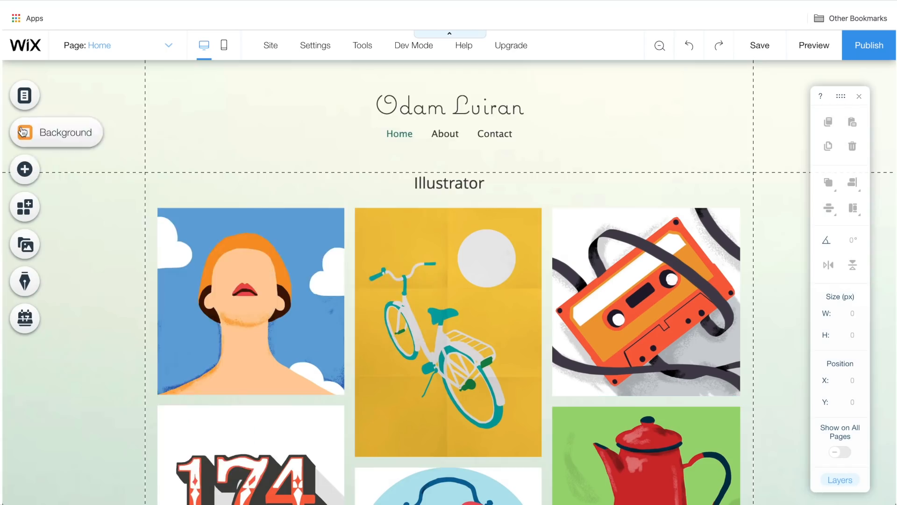
pyautogui.click(24, 169)
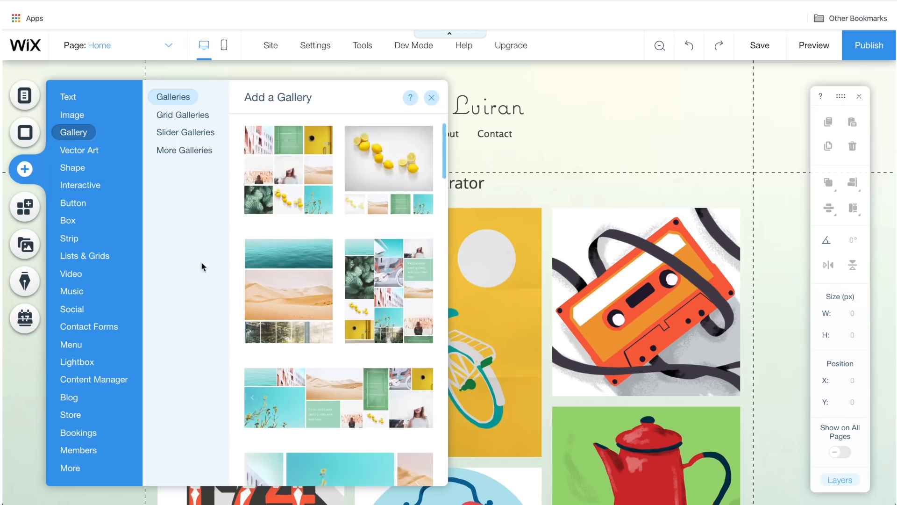
pyautogui.click(80, 185)
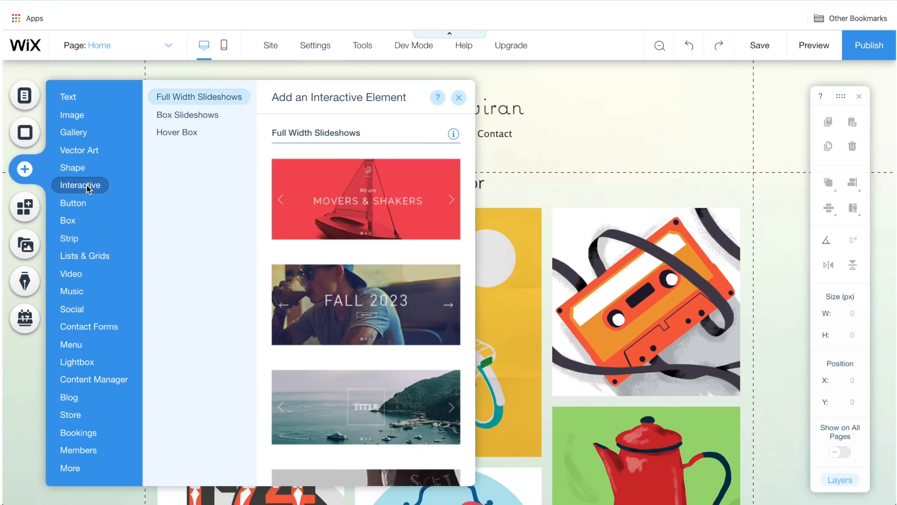
pyautogui.click(84, 255)
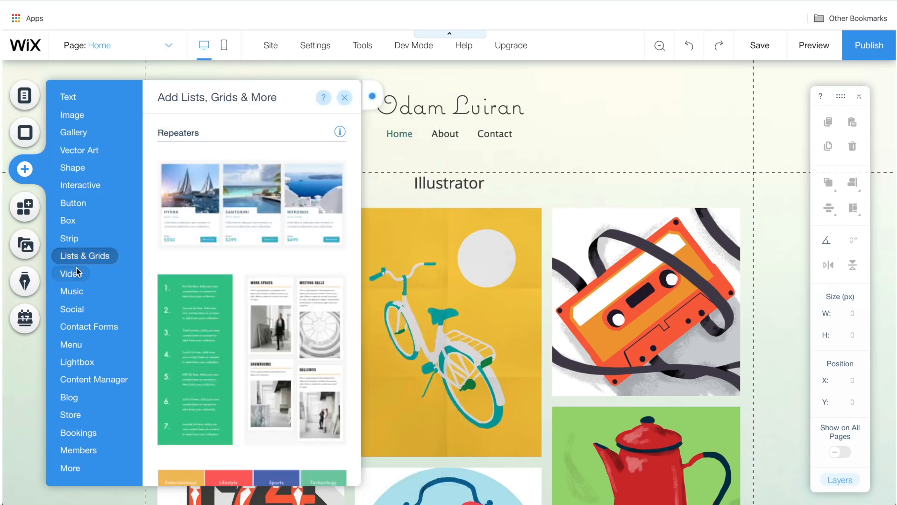
pyautogui.click(89, 326)
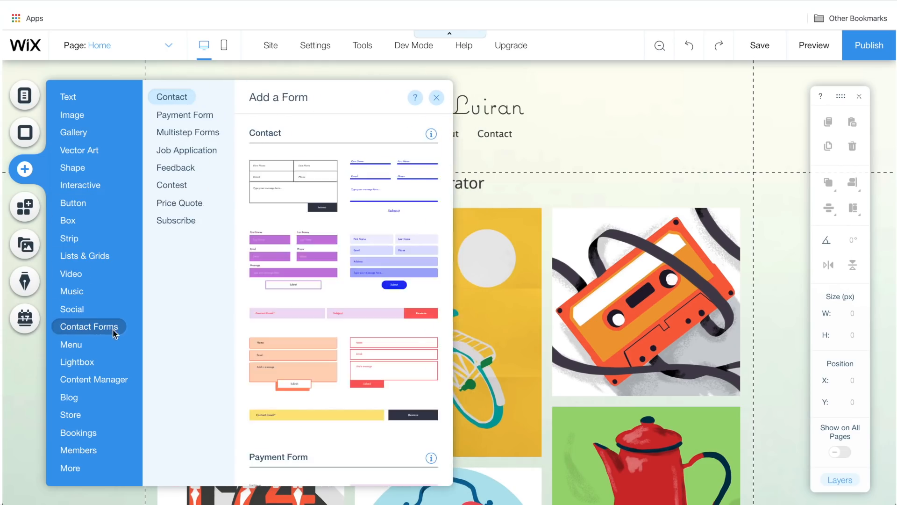
pyautogui.click(436, 97)
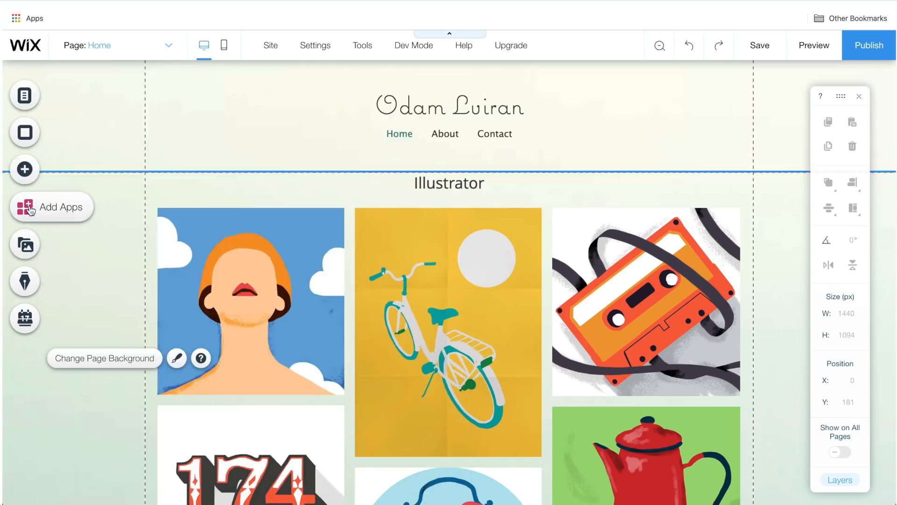
# Step: Browse the Wix App Market's featured apps and Chat, Social and Forms categories
pyautogui.click(52, 206)
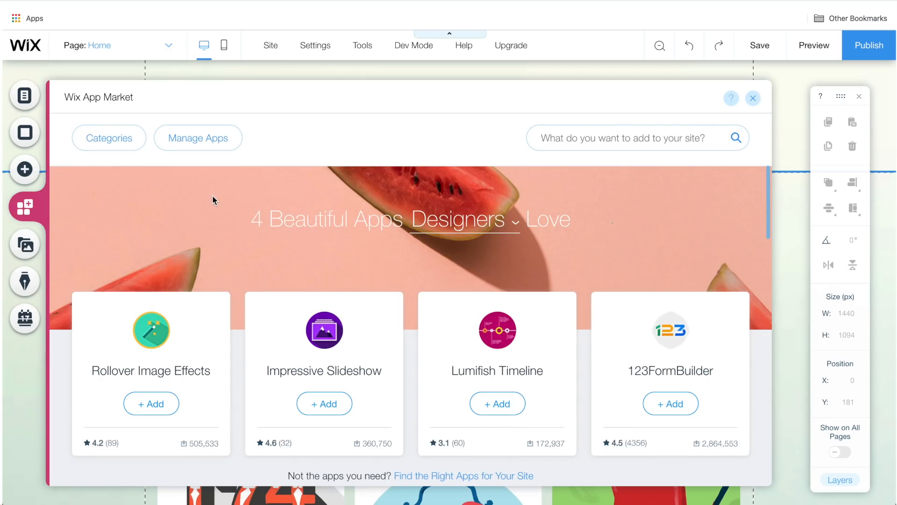
pyautogui.scroll(-3)
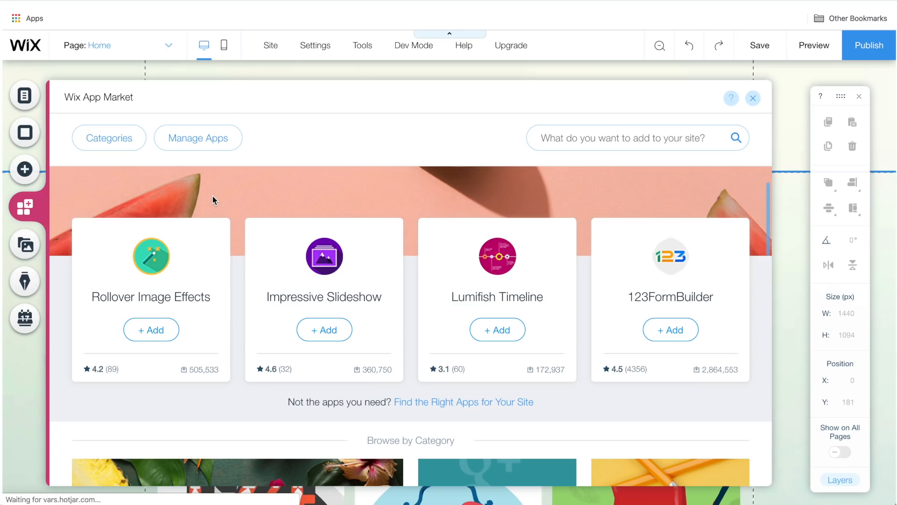
pyautogui.scroll(-3)
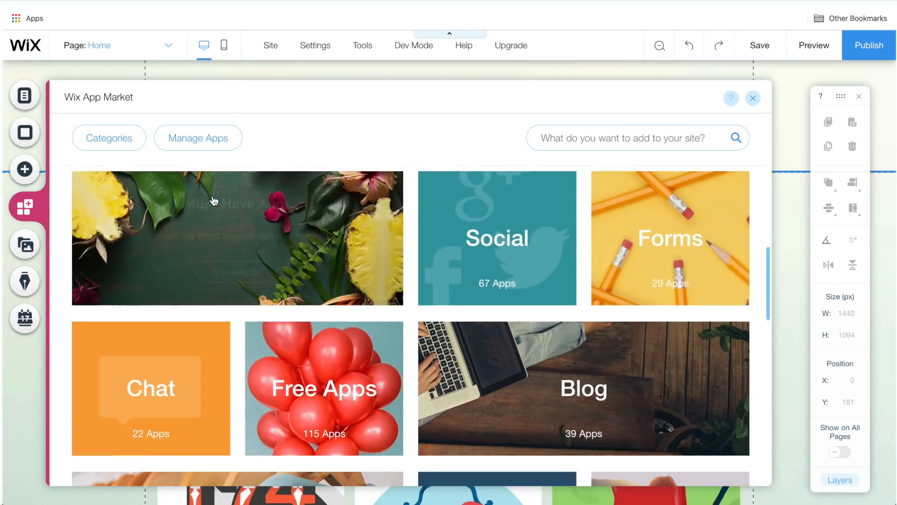
pyautogui.scroll(-3)
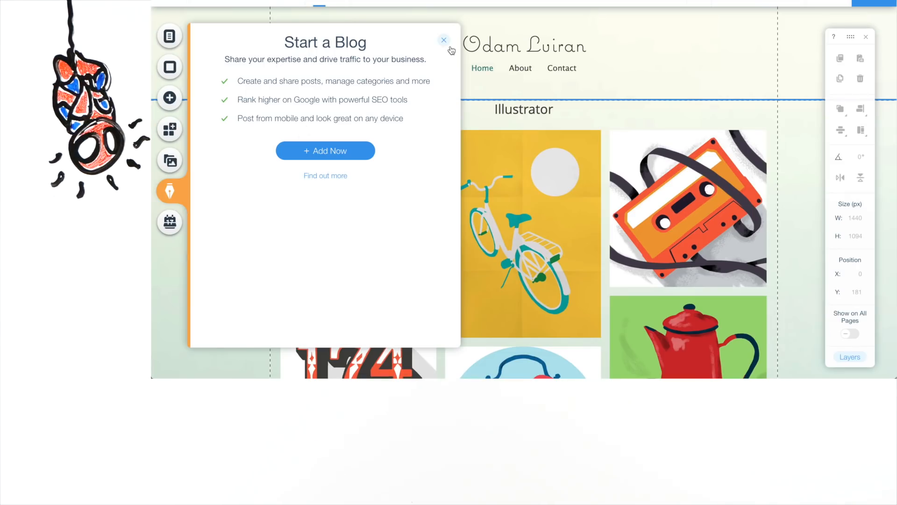
pyautogui.click(169, 222)
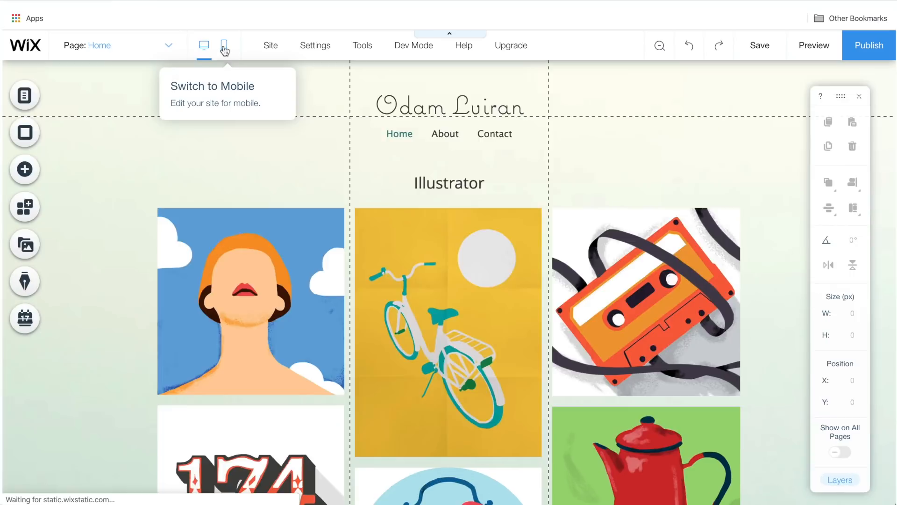
pyautogui.click(224, 46)
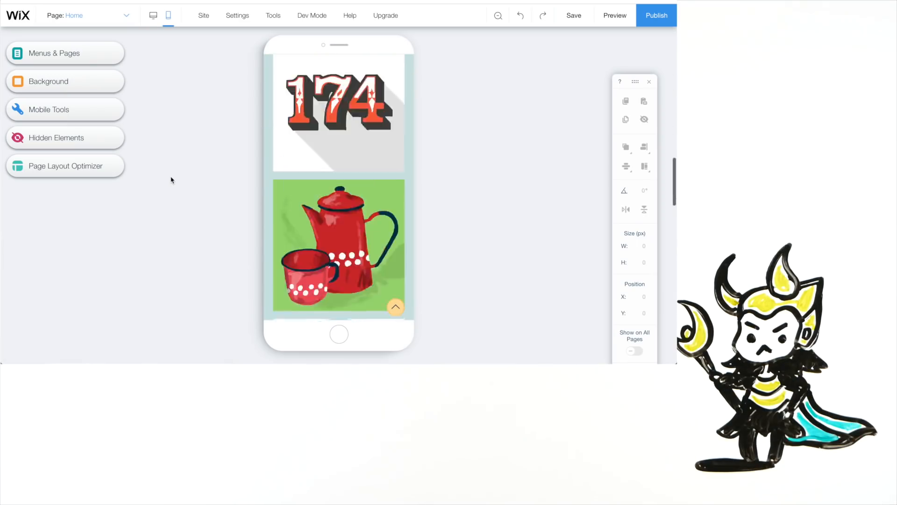
pyautogui.scroll(-3)
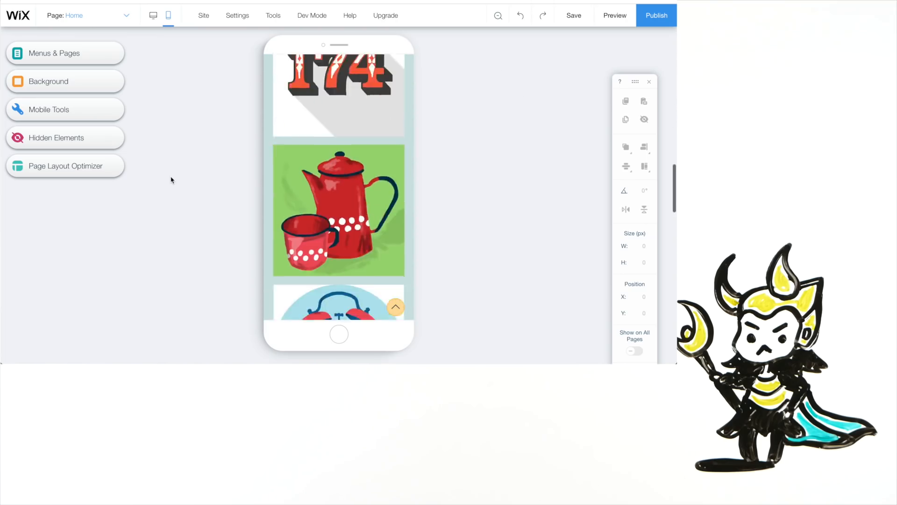
pyautogui.click(153, 16)
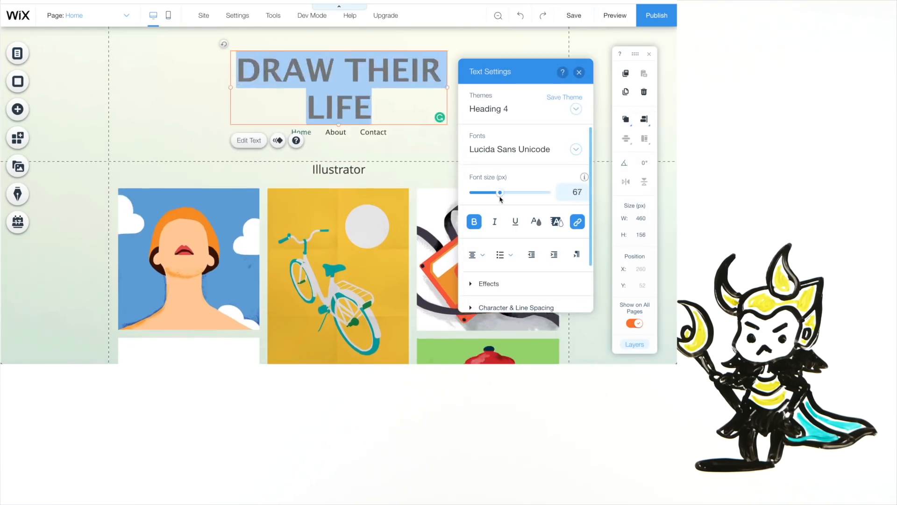
# Step: Lower the DRAW THEIR LIFE title's font size so it fits one line
pyautogui.moveTo(500, 193); pyautogui.dragTo(494, 193)
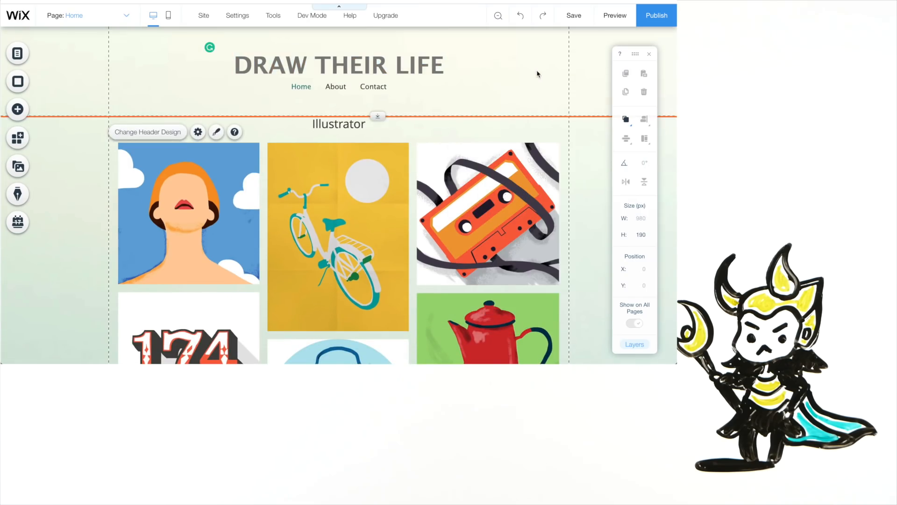
pyautogui.click(17, 109)
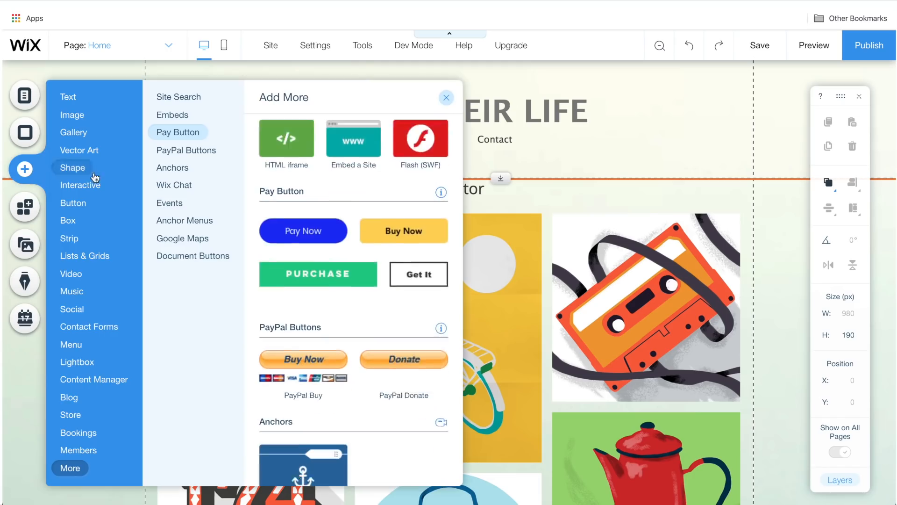
# Step: Add an Image element for the blue banner picture over the header
pyautogui.click(72, 115)
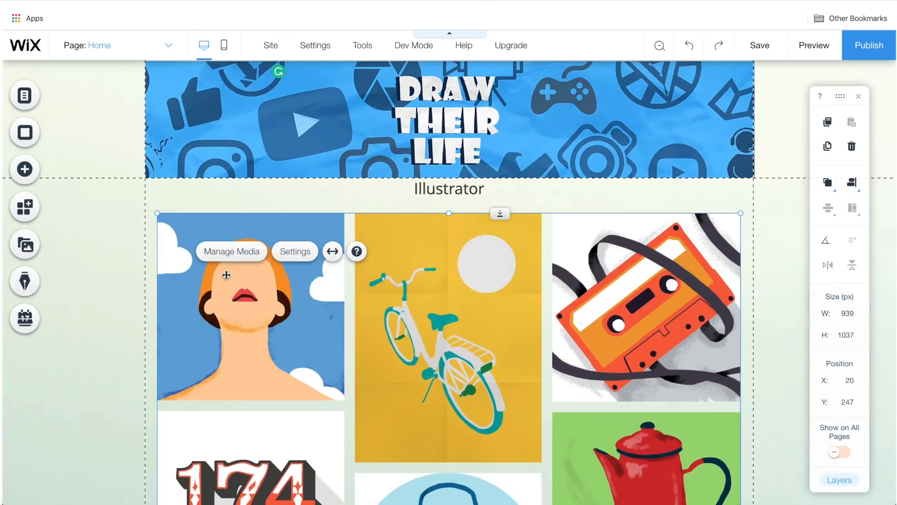
pyautogui.moveTo(226, 279)
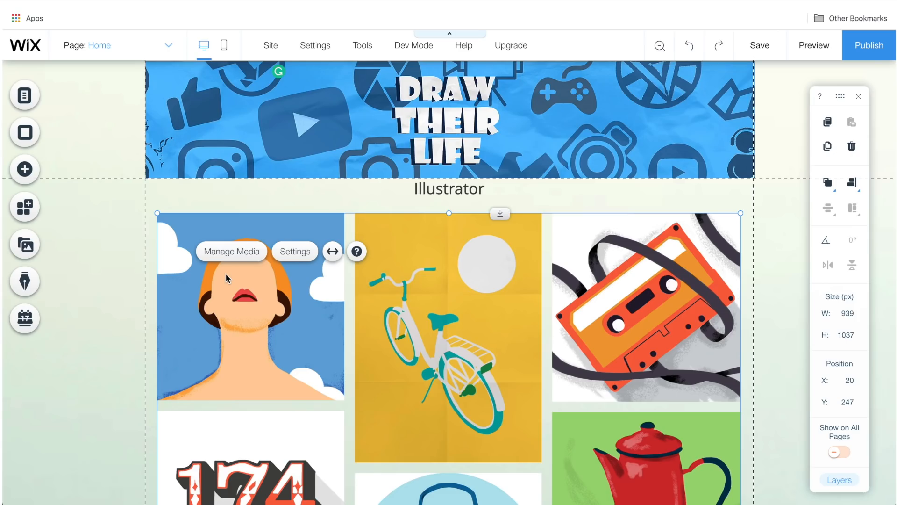
pyautogui.moveTo(232, 251)
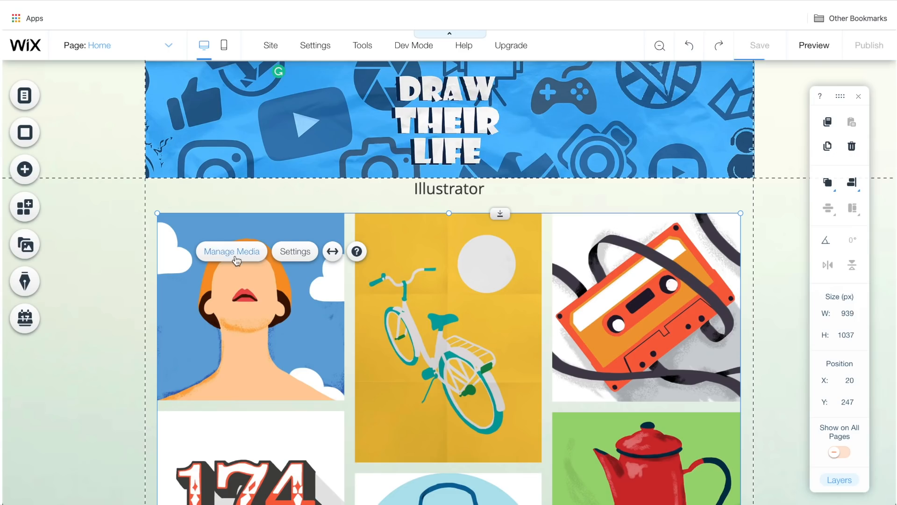
# Step: Delete the gallery's sample illustrations and add the YouTuber portrait drawings
pyautogui.click(232, 251)
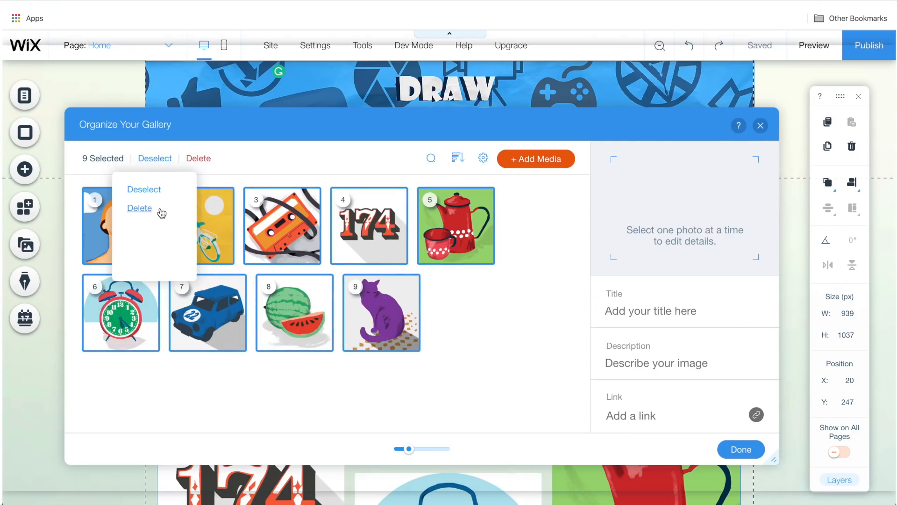
pyautogui.click(535, 159)
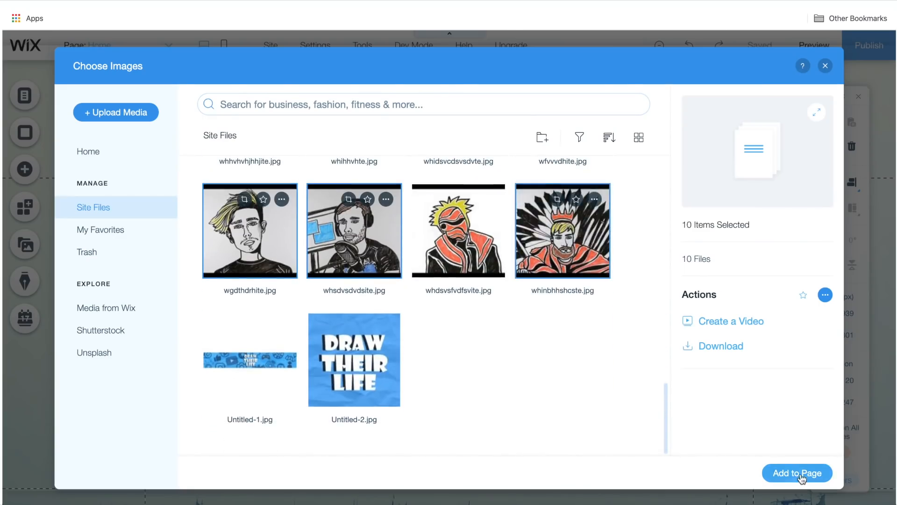
pyautogui.click(796, 472)
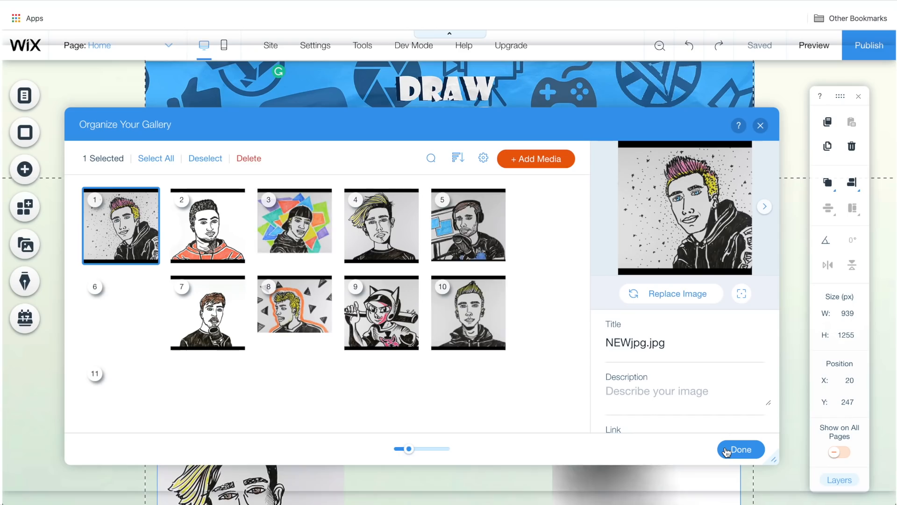
pyautogui.click(740, 449)
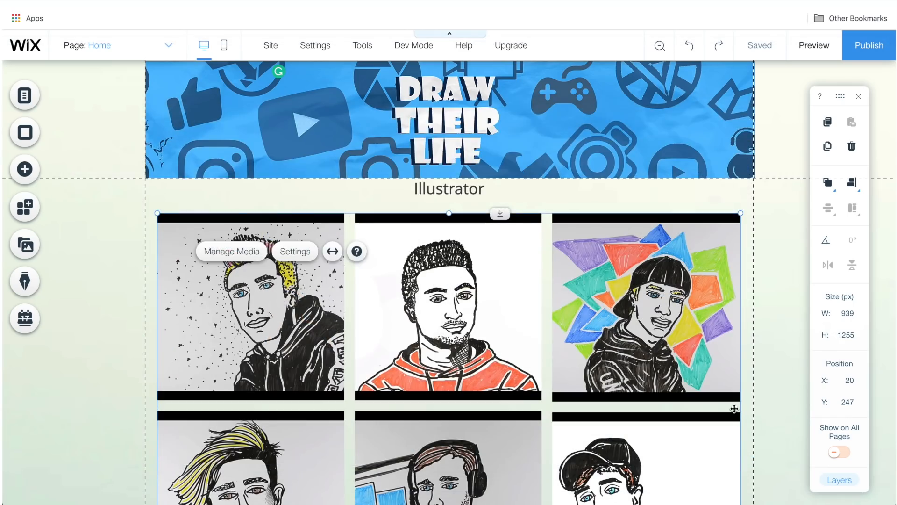
# Step: Fill the slider gallery with Rick and Morty, SpongeBob, Iron Man and Spider-Man drawings
pyautogui.scroll(-3)
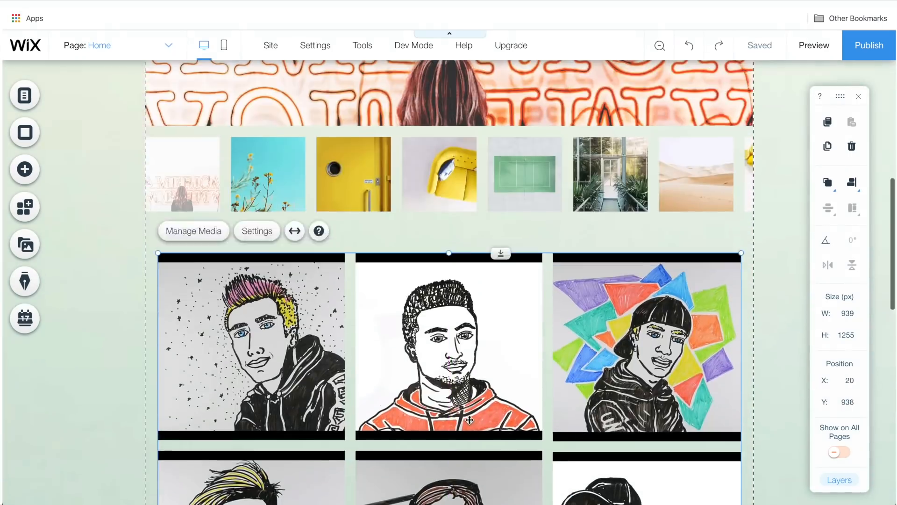
pyautogui.click(193, 231)
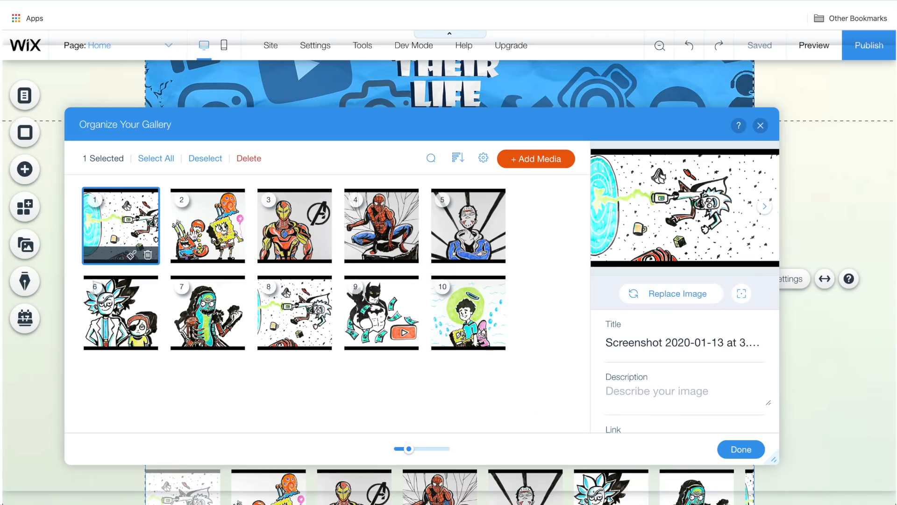
pyautogui.click(739, 449)
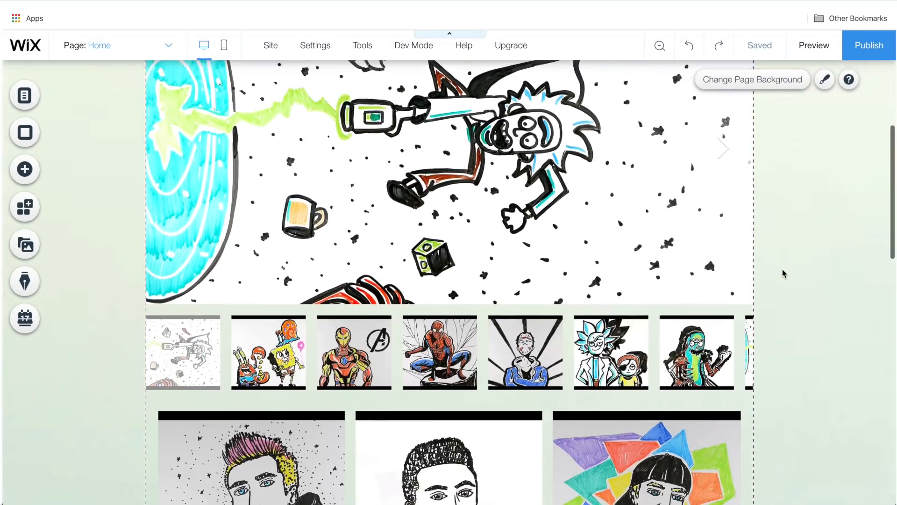
pyautogui.scroll(-3)
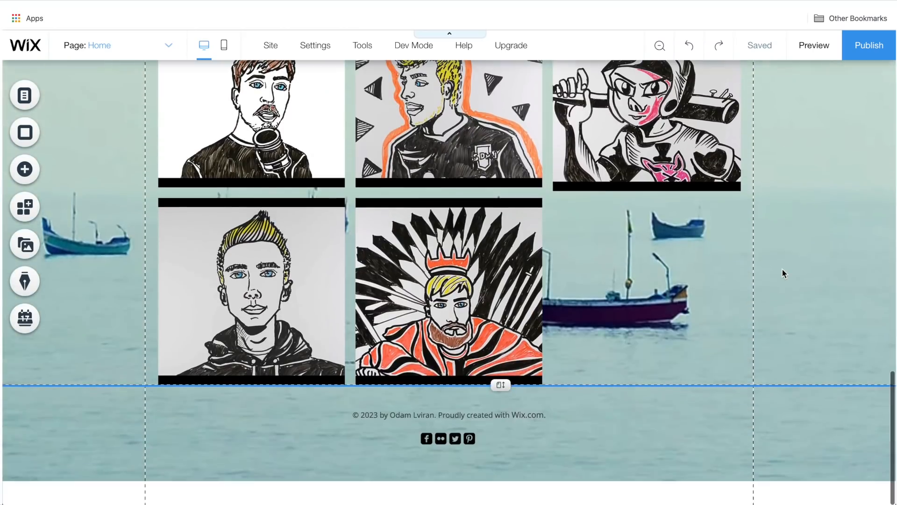
# Step: Open the About page, with its framed portrait and 'About me' heading, from the page list
pyautogui.click(24, 95)
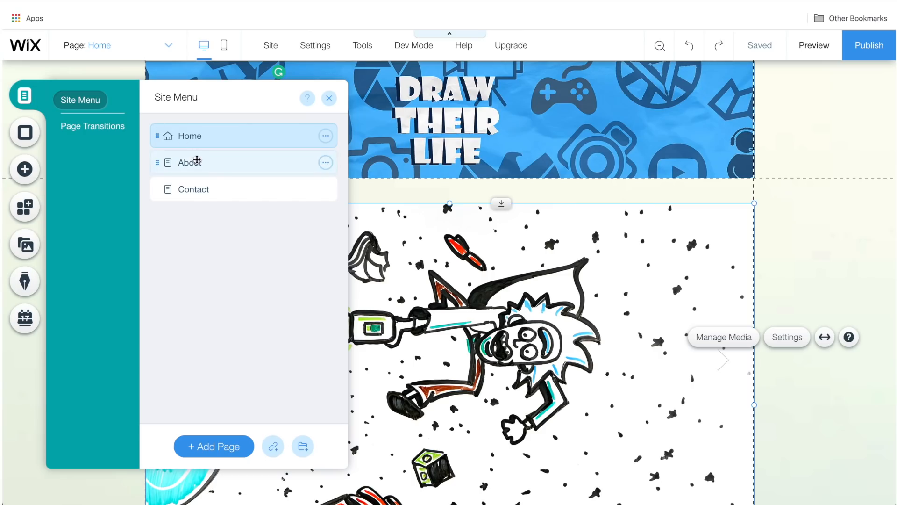
pyautogui.click(190, 162)
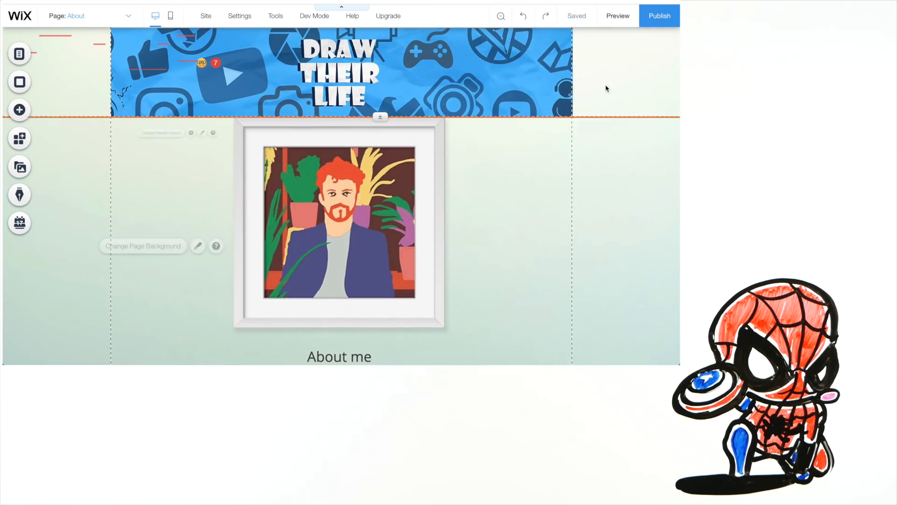
# Step: From the Add panel, choose the Video element for the Home page
pyautogui.click(19, 110)
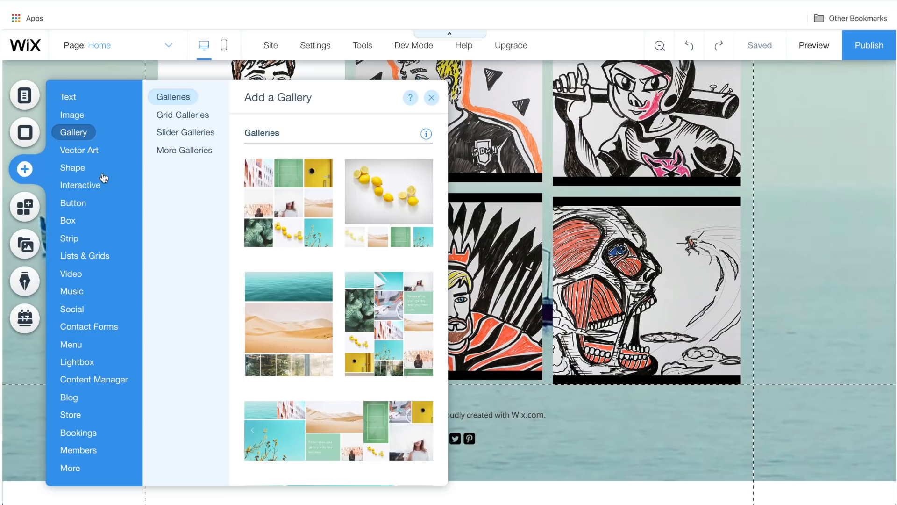
pyautogui.click(69, 238)
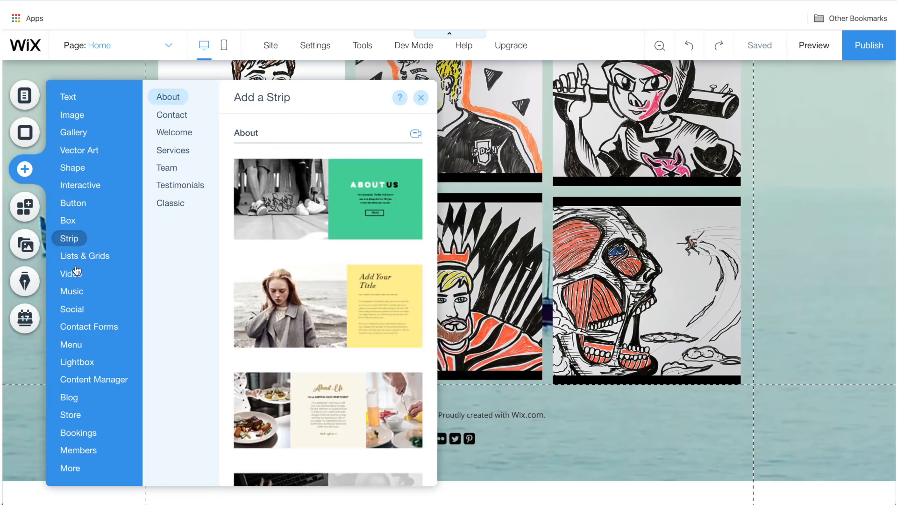
pyautogui.click(71, 274)
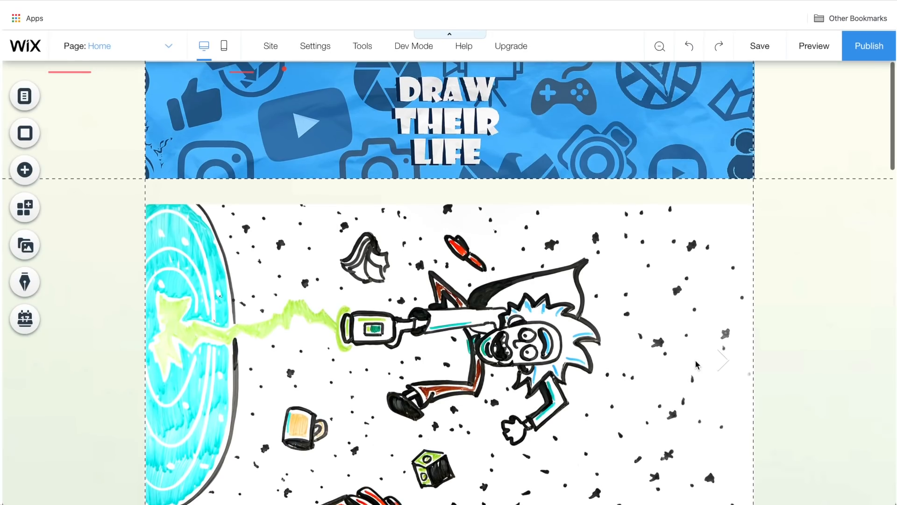
# Step: Switch to the mobile editor and scroll through the stacked banner, slider and video
pyautogui.click(223, 45)
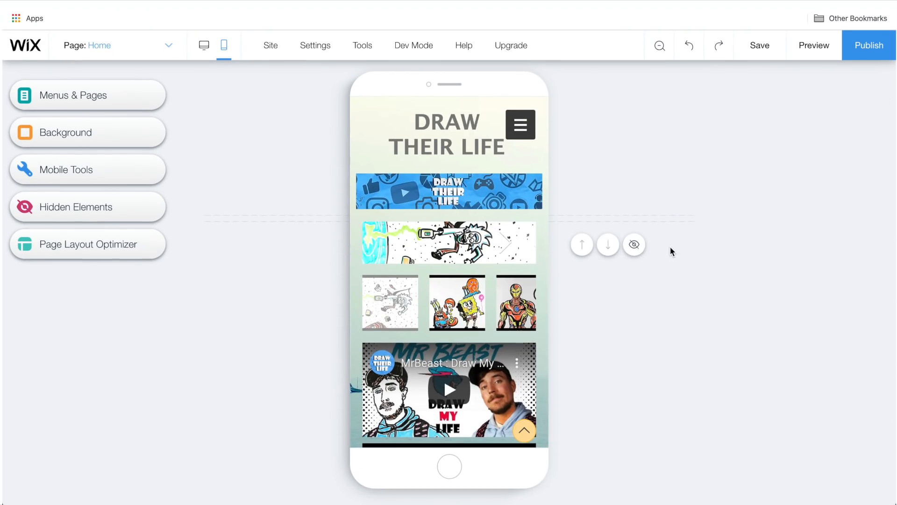
pyautogui.moveTo(623, 404)
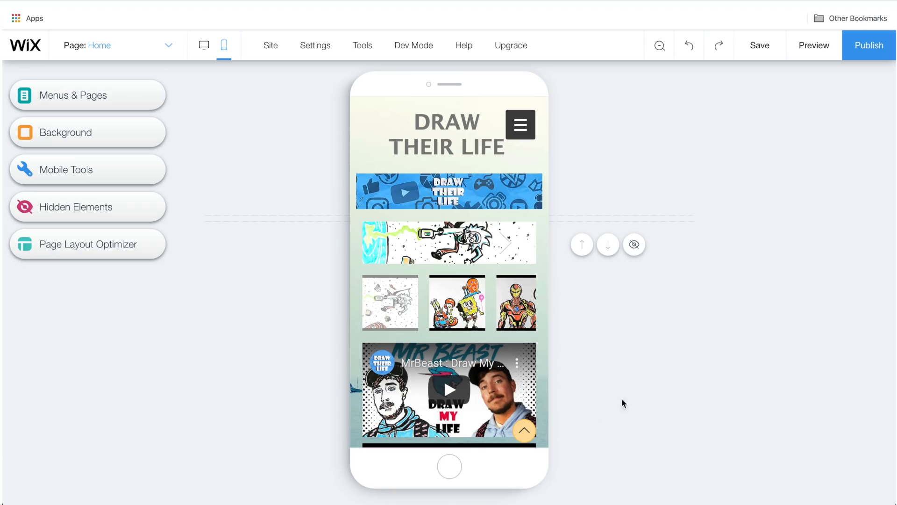
pyautogui.scroll(-3)
pyautogui.write('chat')
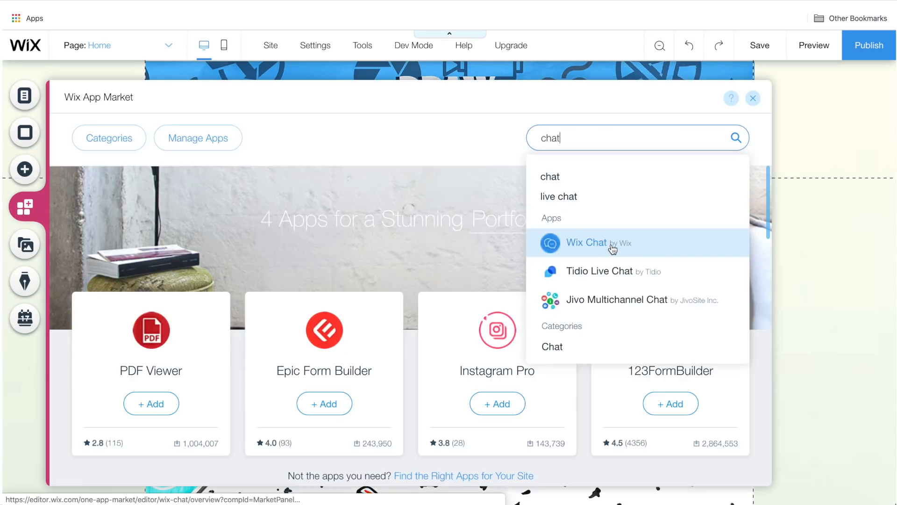
# Step: Add the Wix Chat app to the site from its App Market listing
pyautogui.click(586, 242)
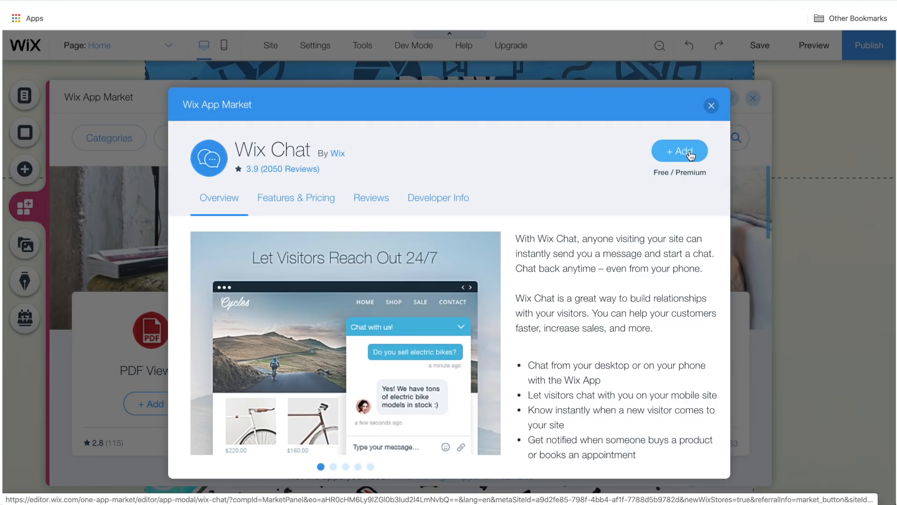
pyautogui.click(679, 150)
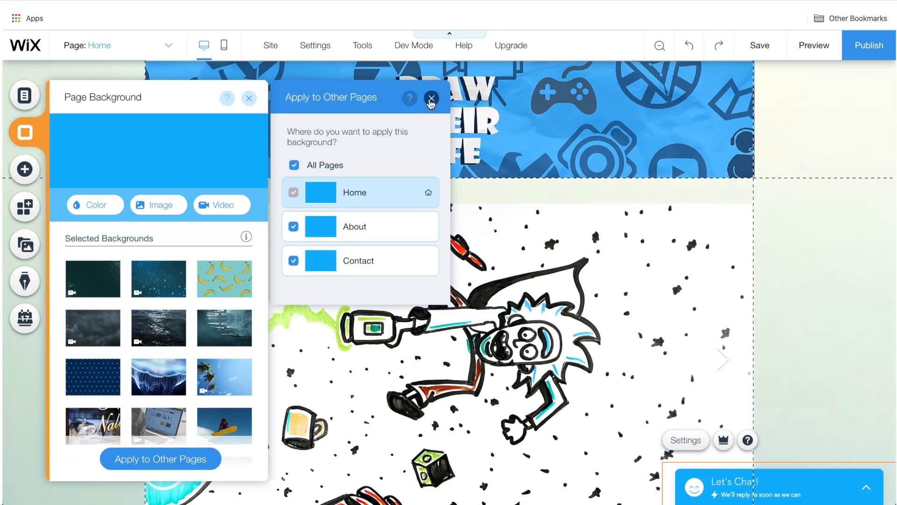
# Step: Apply the yellow background image to all pages
pyautogui.click(431, 98)
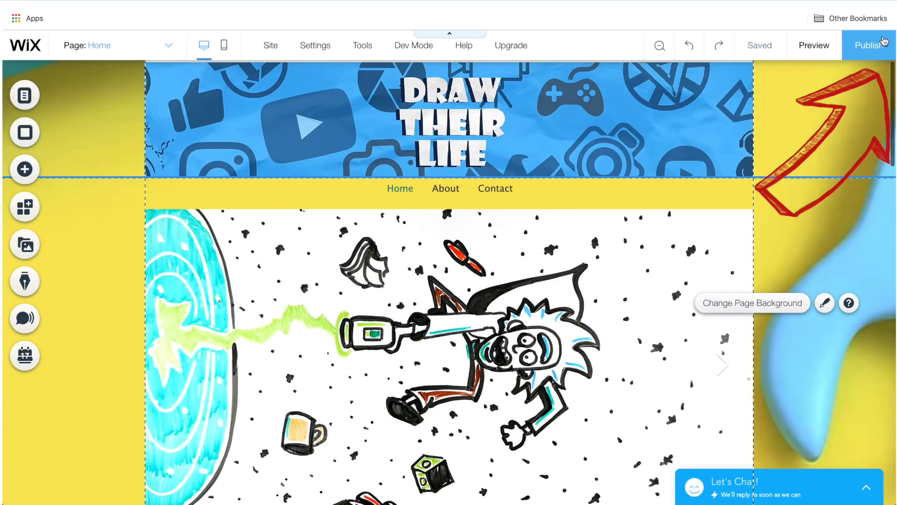
# Step: Publish the site and scroll the live version with its yellow background and galleries
pyautogui.click(813, 46)
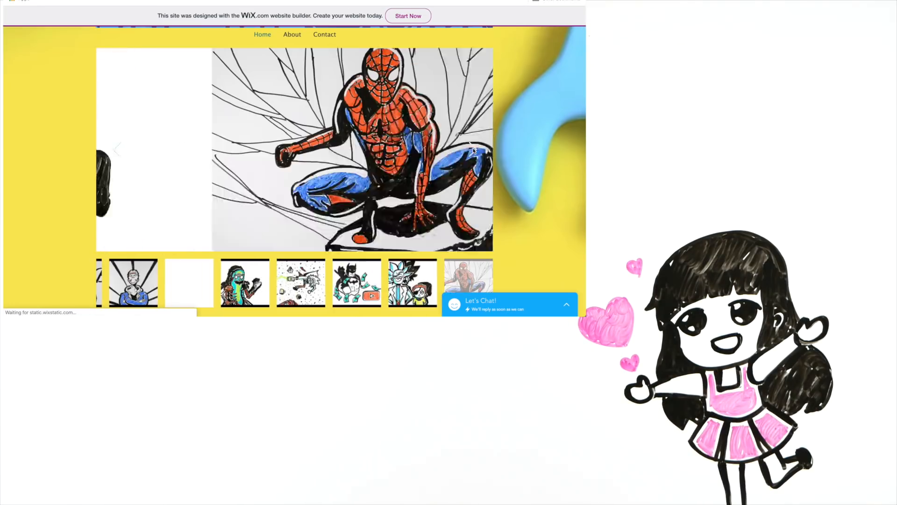
pyautogui.scroll(-3)
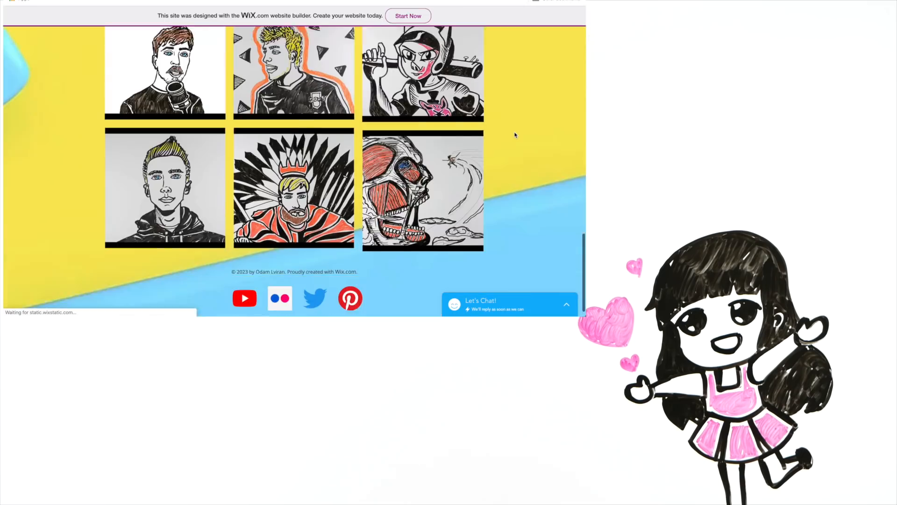